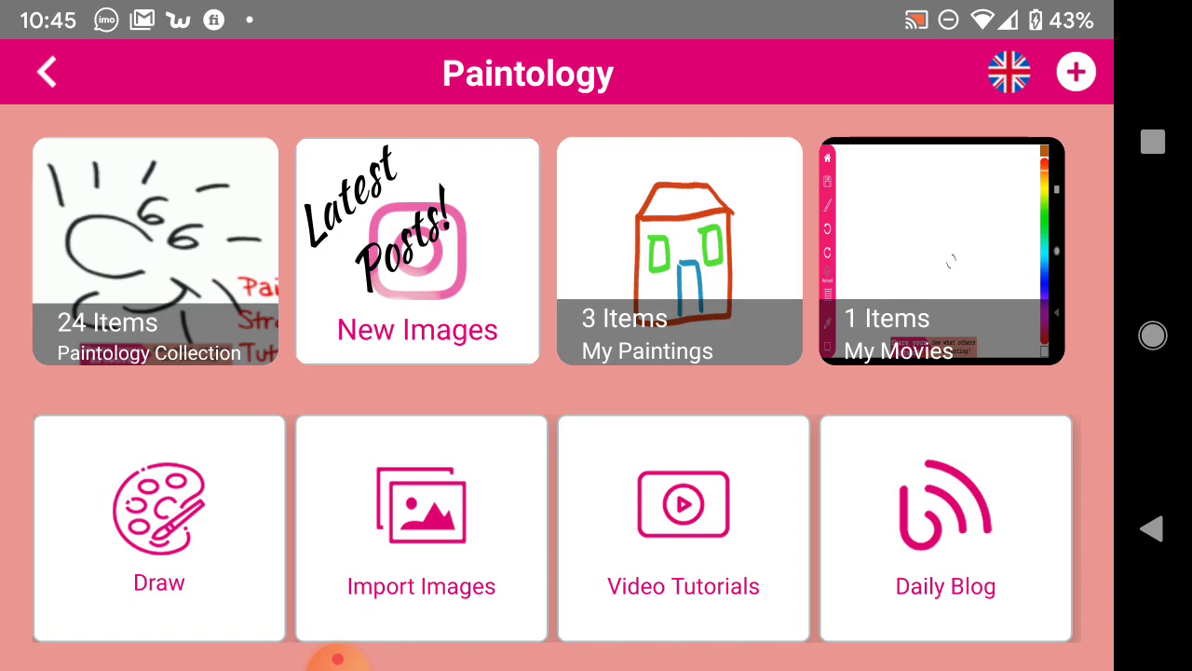
Open Draw from the Paintology home screen to reach the canvas choices
click(158, 528)
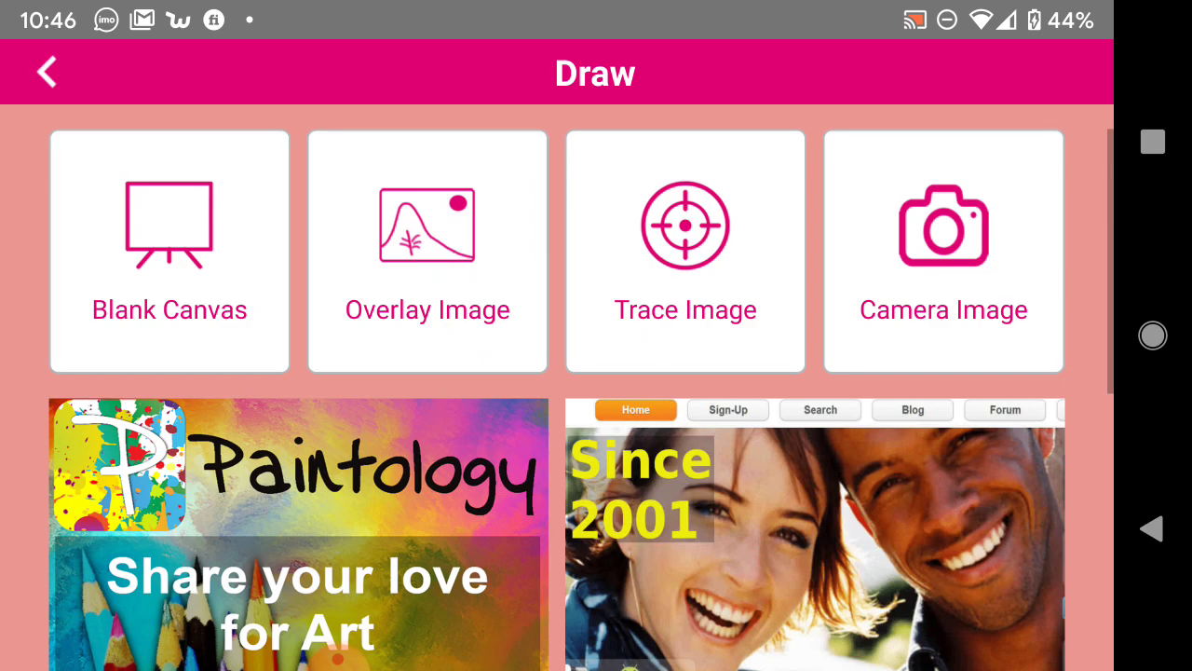
Start a blank canvas and pick a pale blue background colour
click(169, 252)
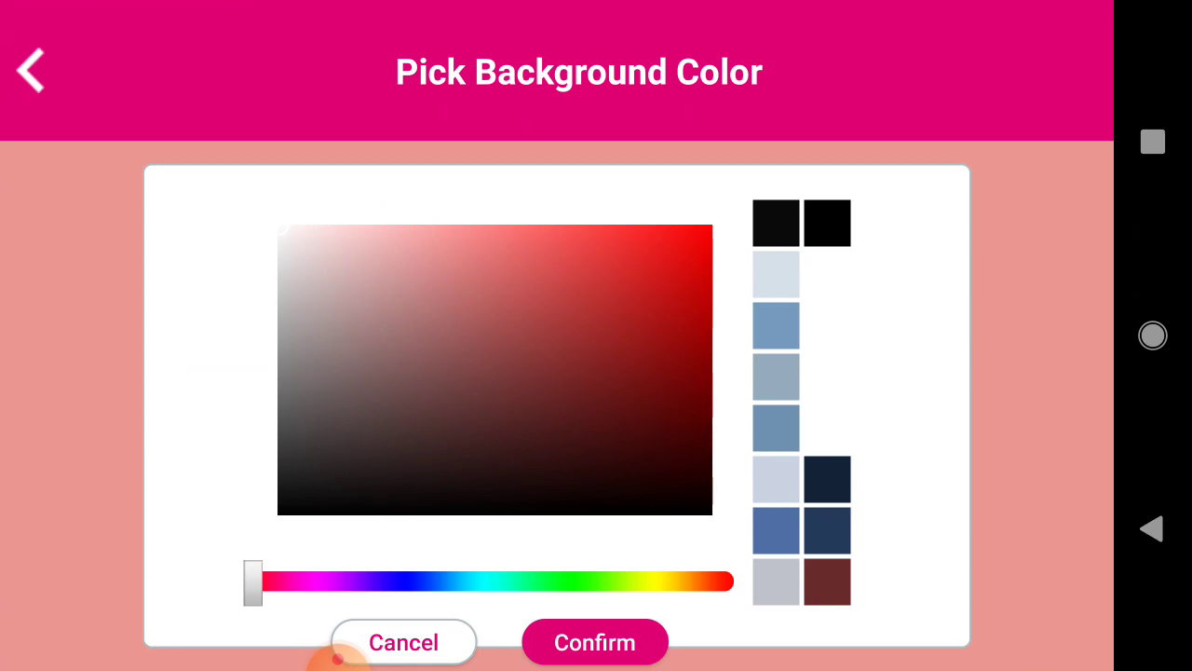
drag(253, 581, 458, 581)
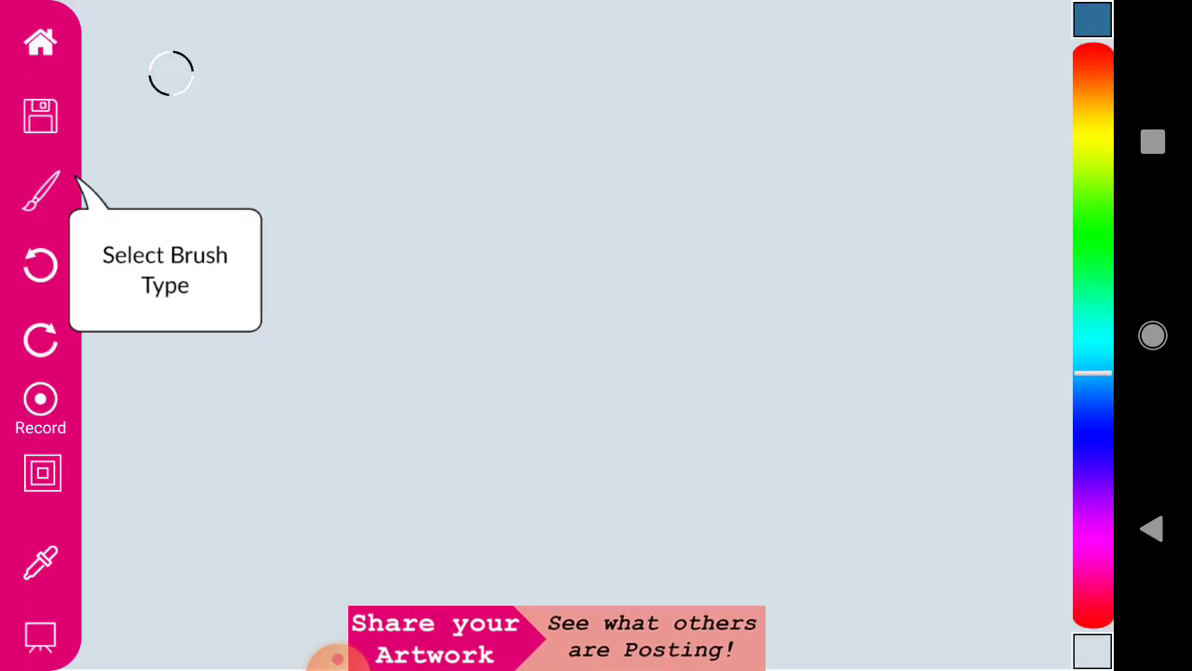
Dismiss the brush type tip and choose purple from the colour bar
click(40, 190)
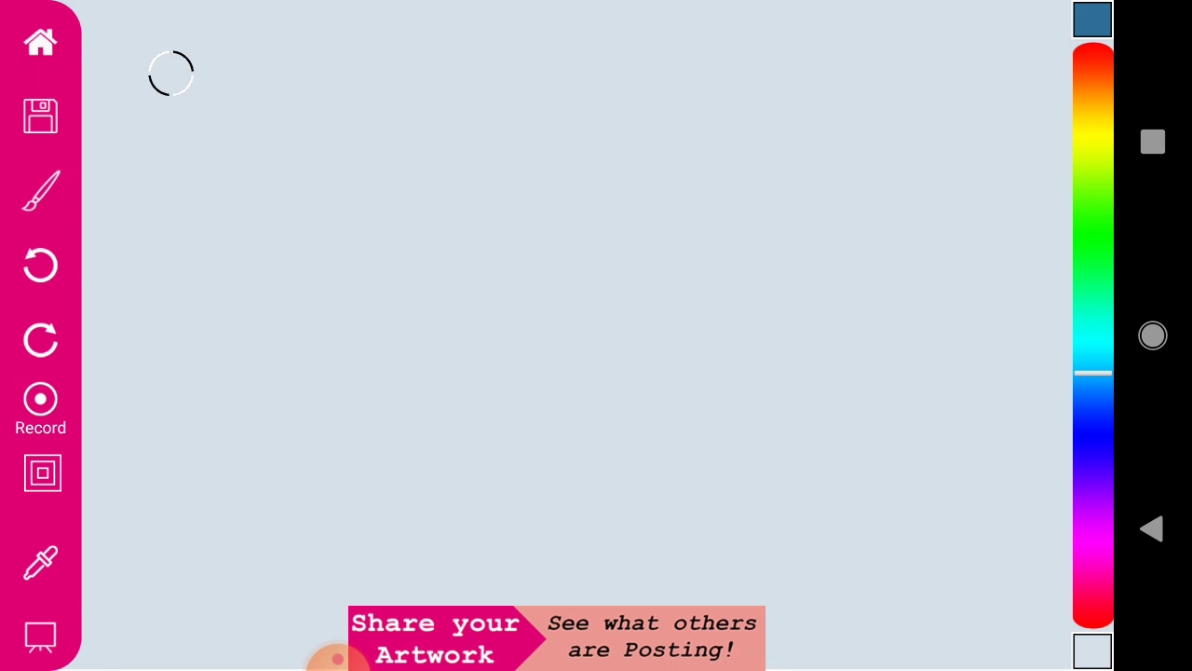
click(1092, 372)
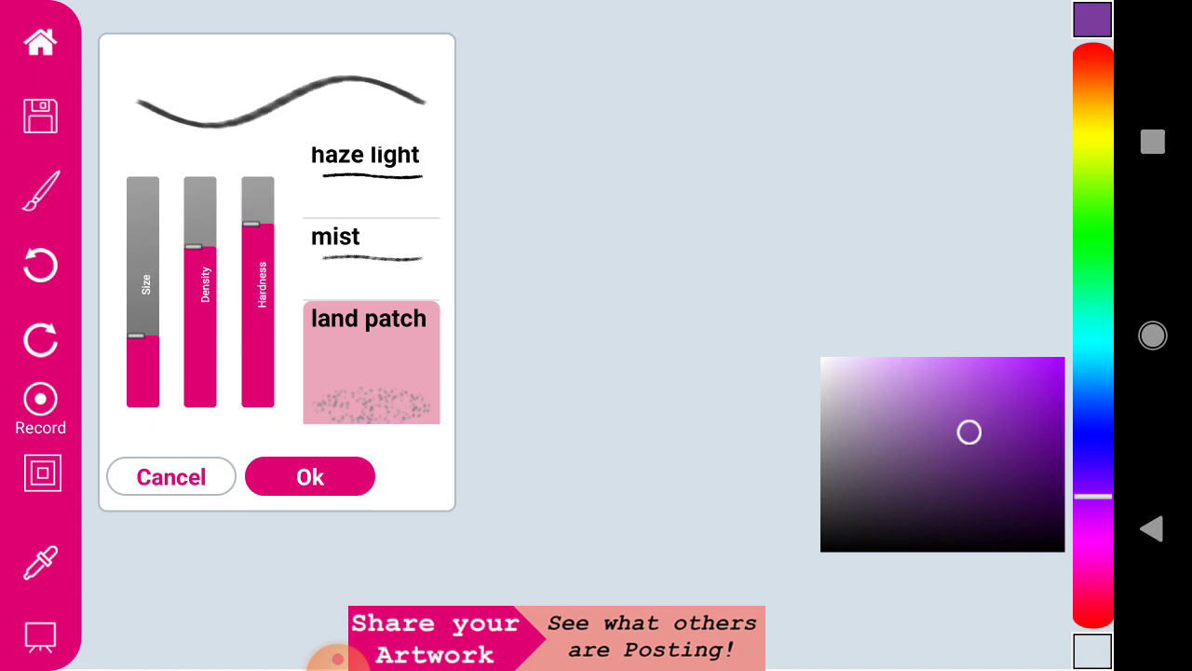
Apply brush settings, then raise brush density and hardness to maximum
click(310, 476)
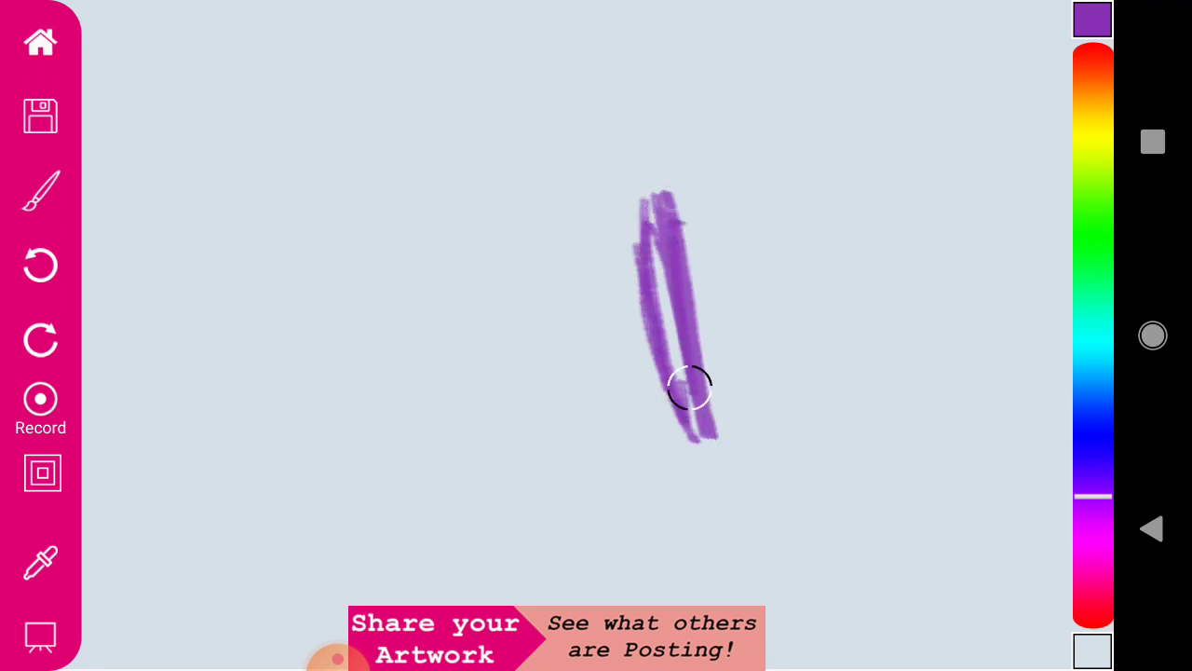
click(41, 190)
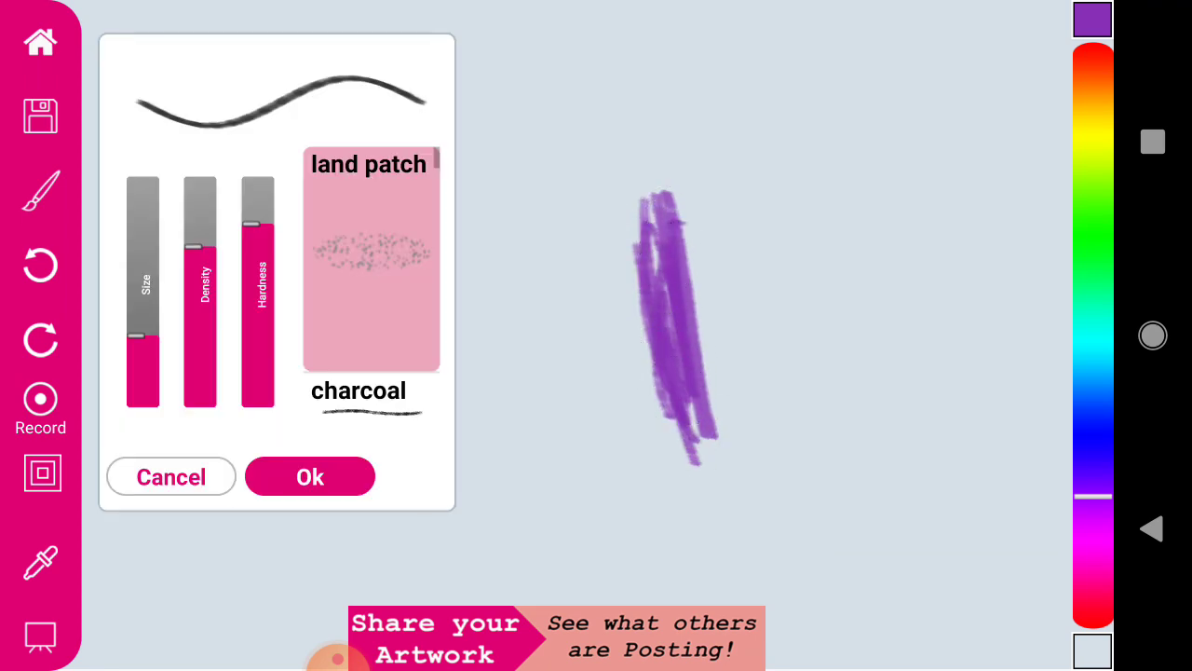
click(309, 476)
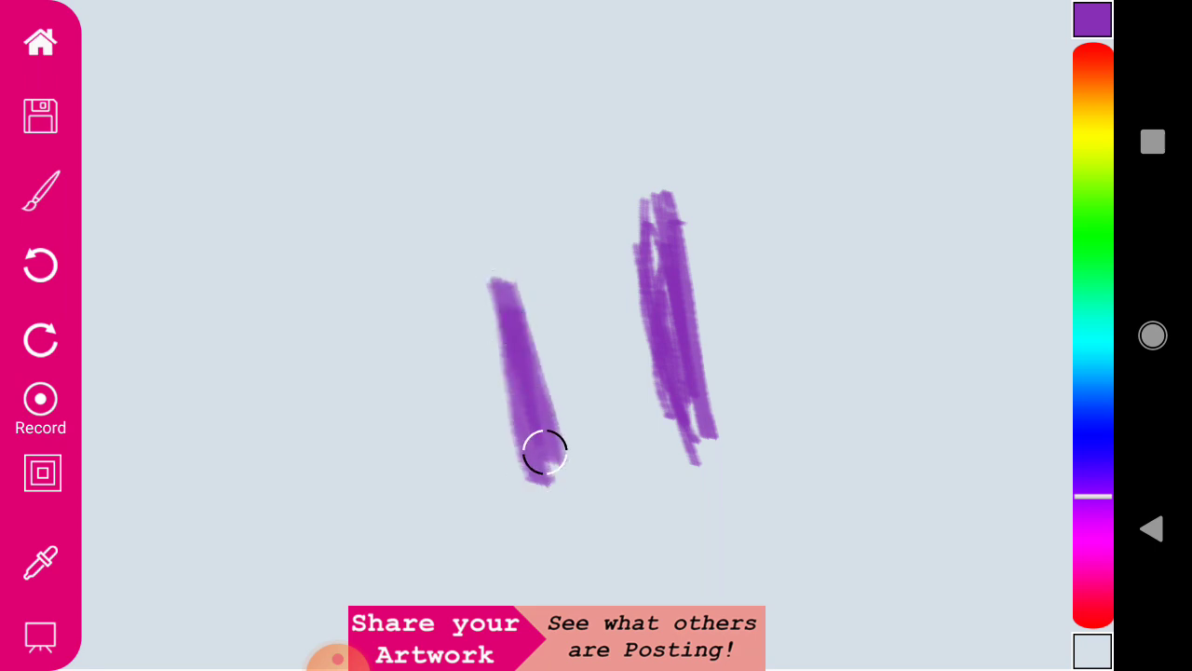
click(40, 190)
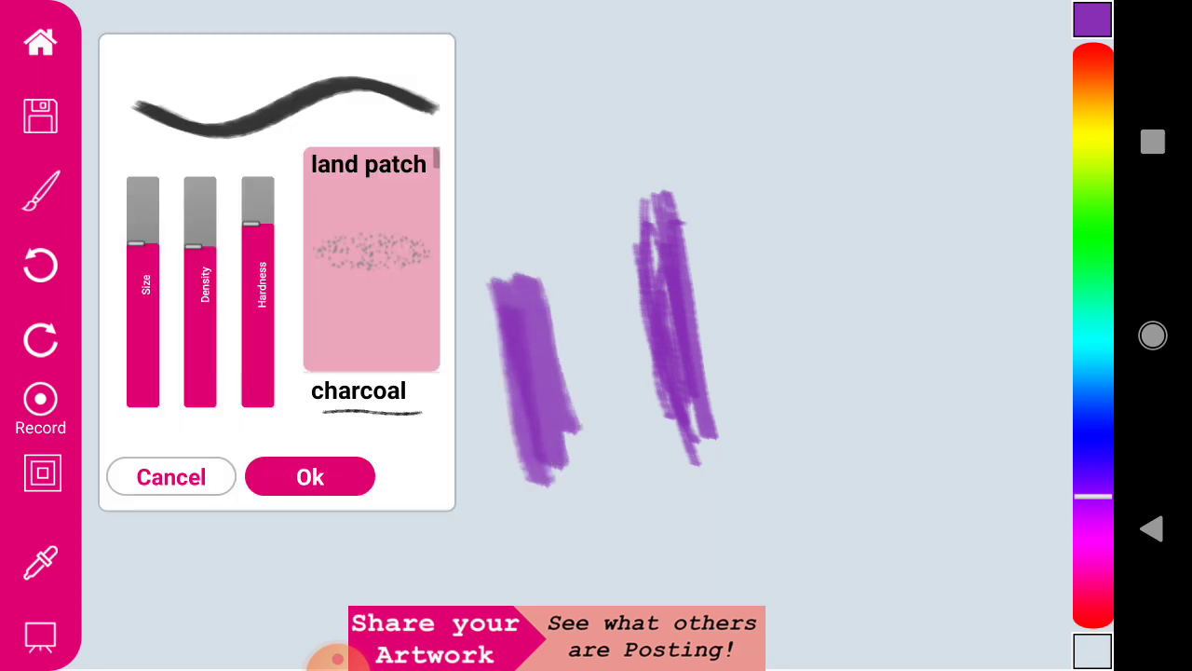
drag(198, 251, 198, 187)
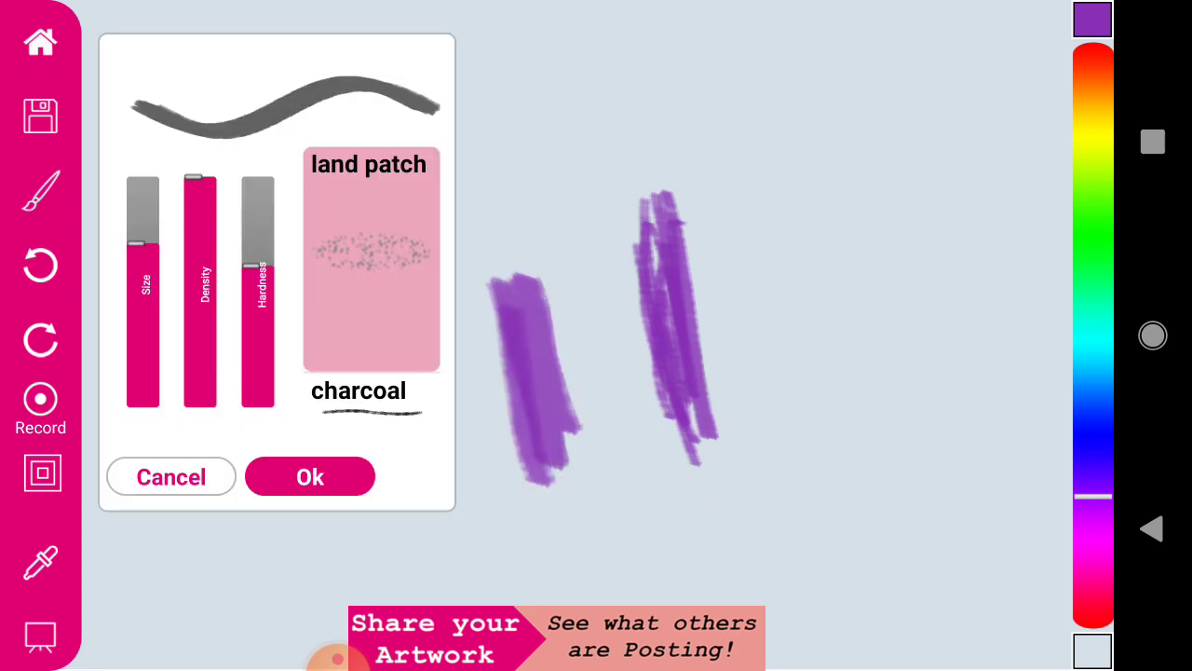
drag(259, 260, 259, 186)
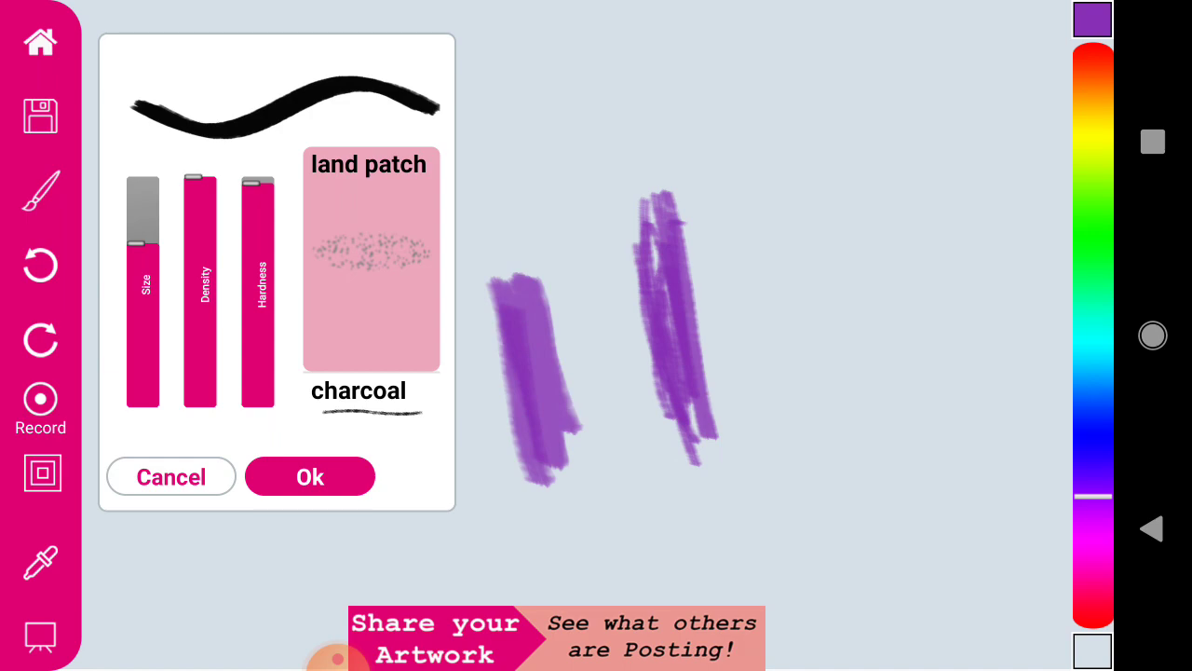
click(309, 476)
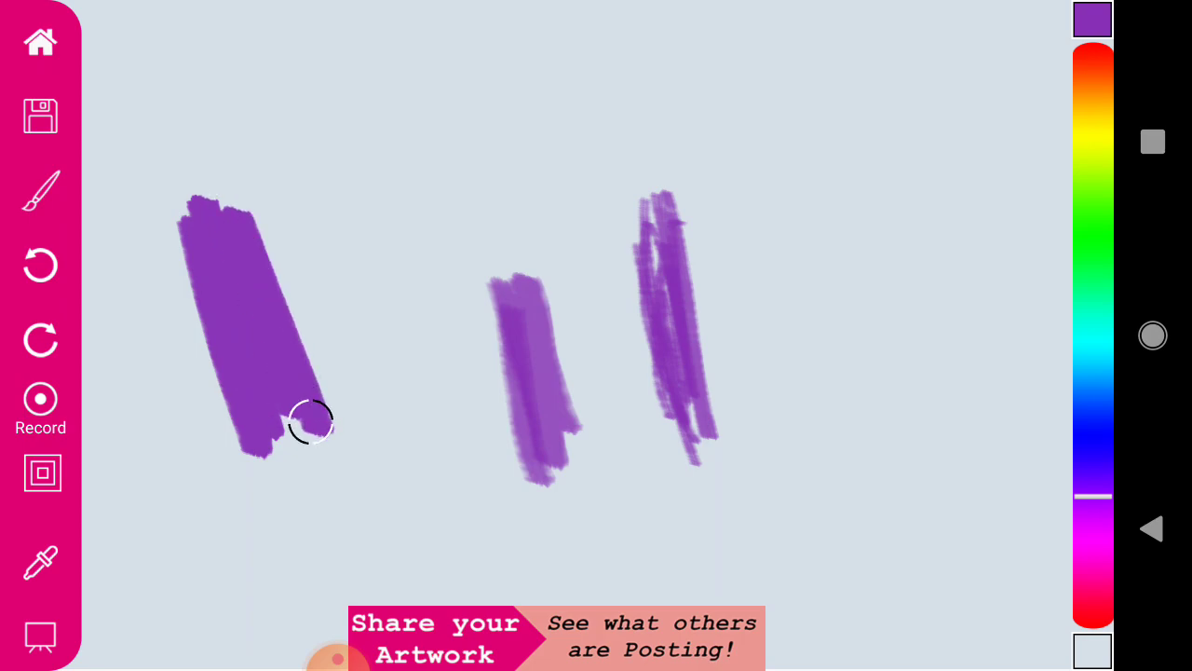
Apply a lower-density brush and paint a faint purple swatch at right
click(40, 190)
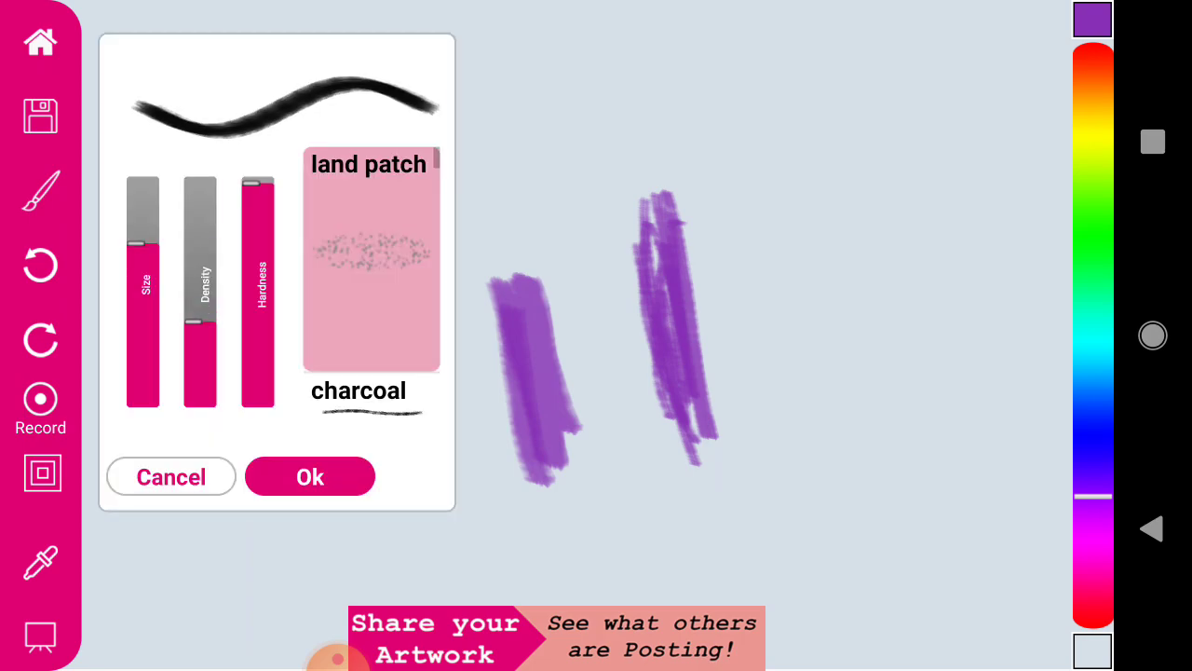
click(309, 476)
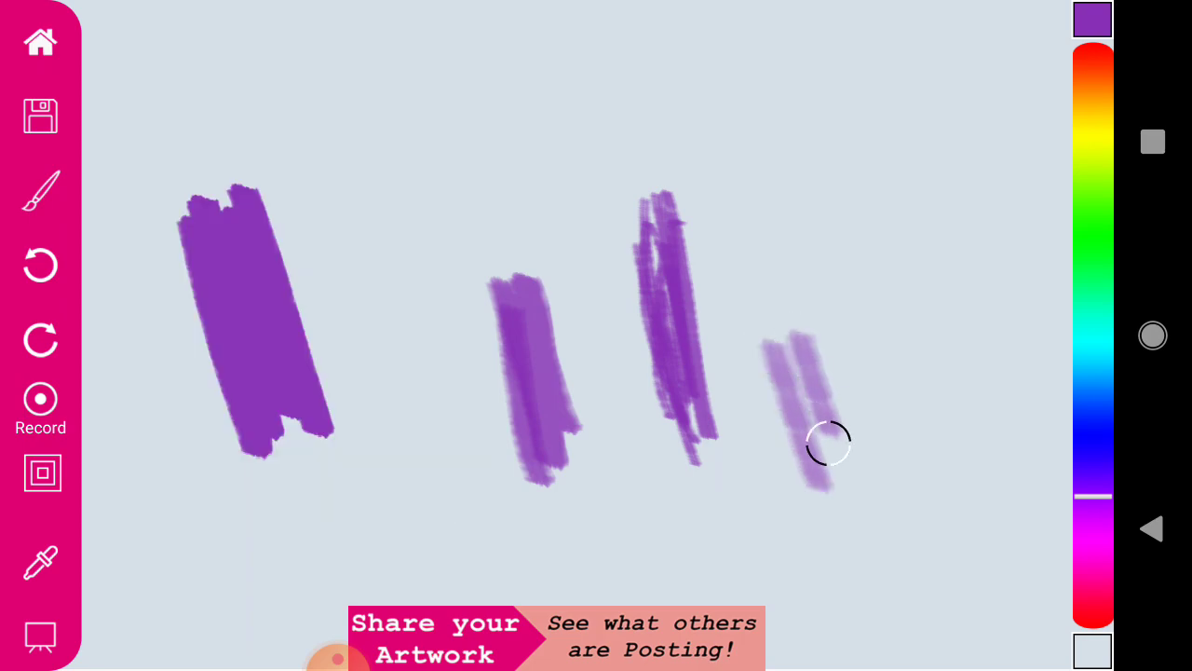
drag(820, 443, 890, 330)
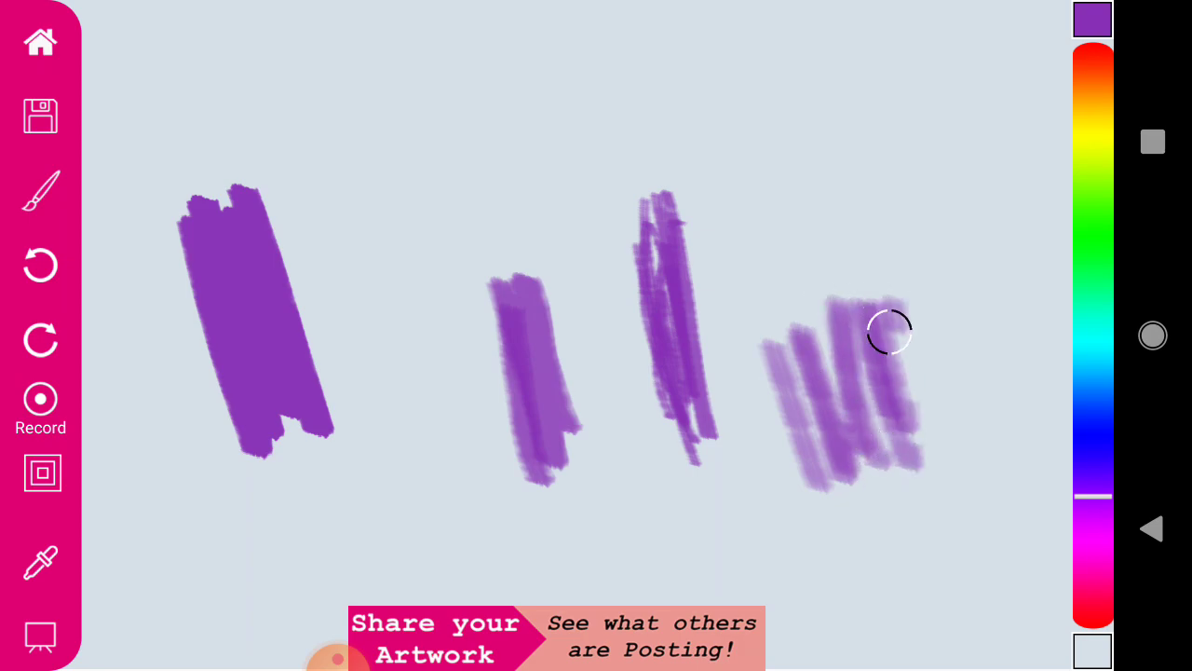
drag(889, 330, 925, 398)
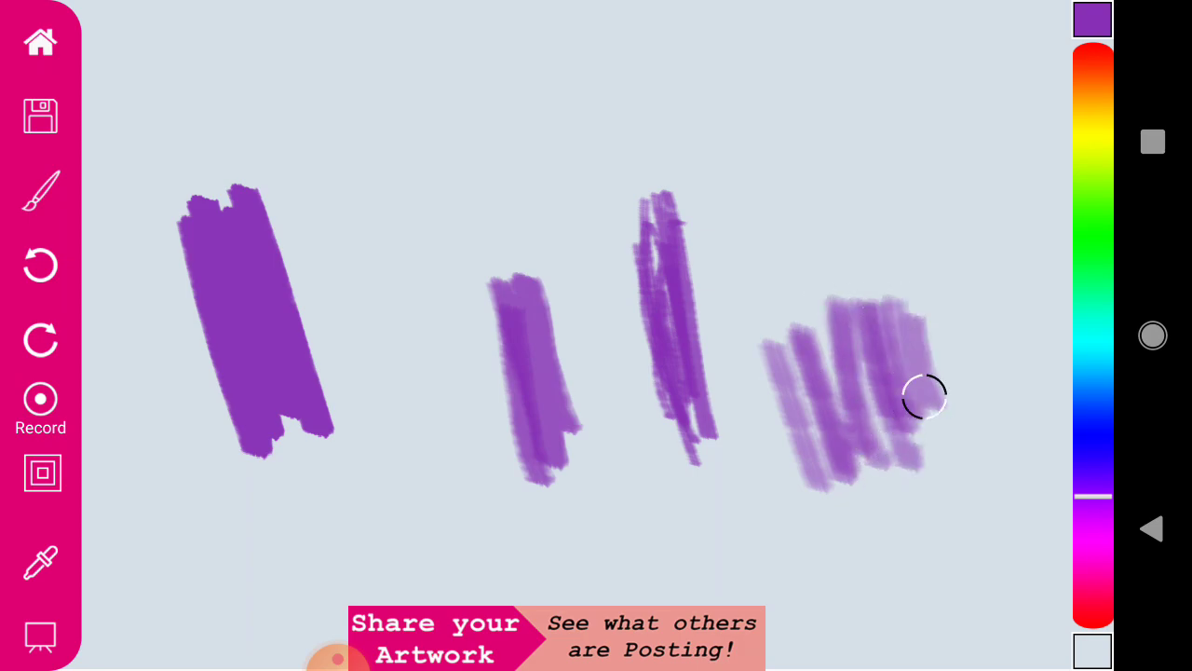